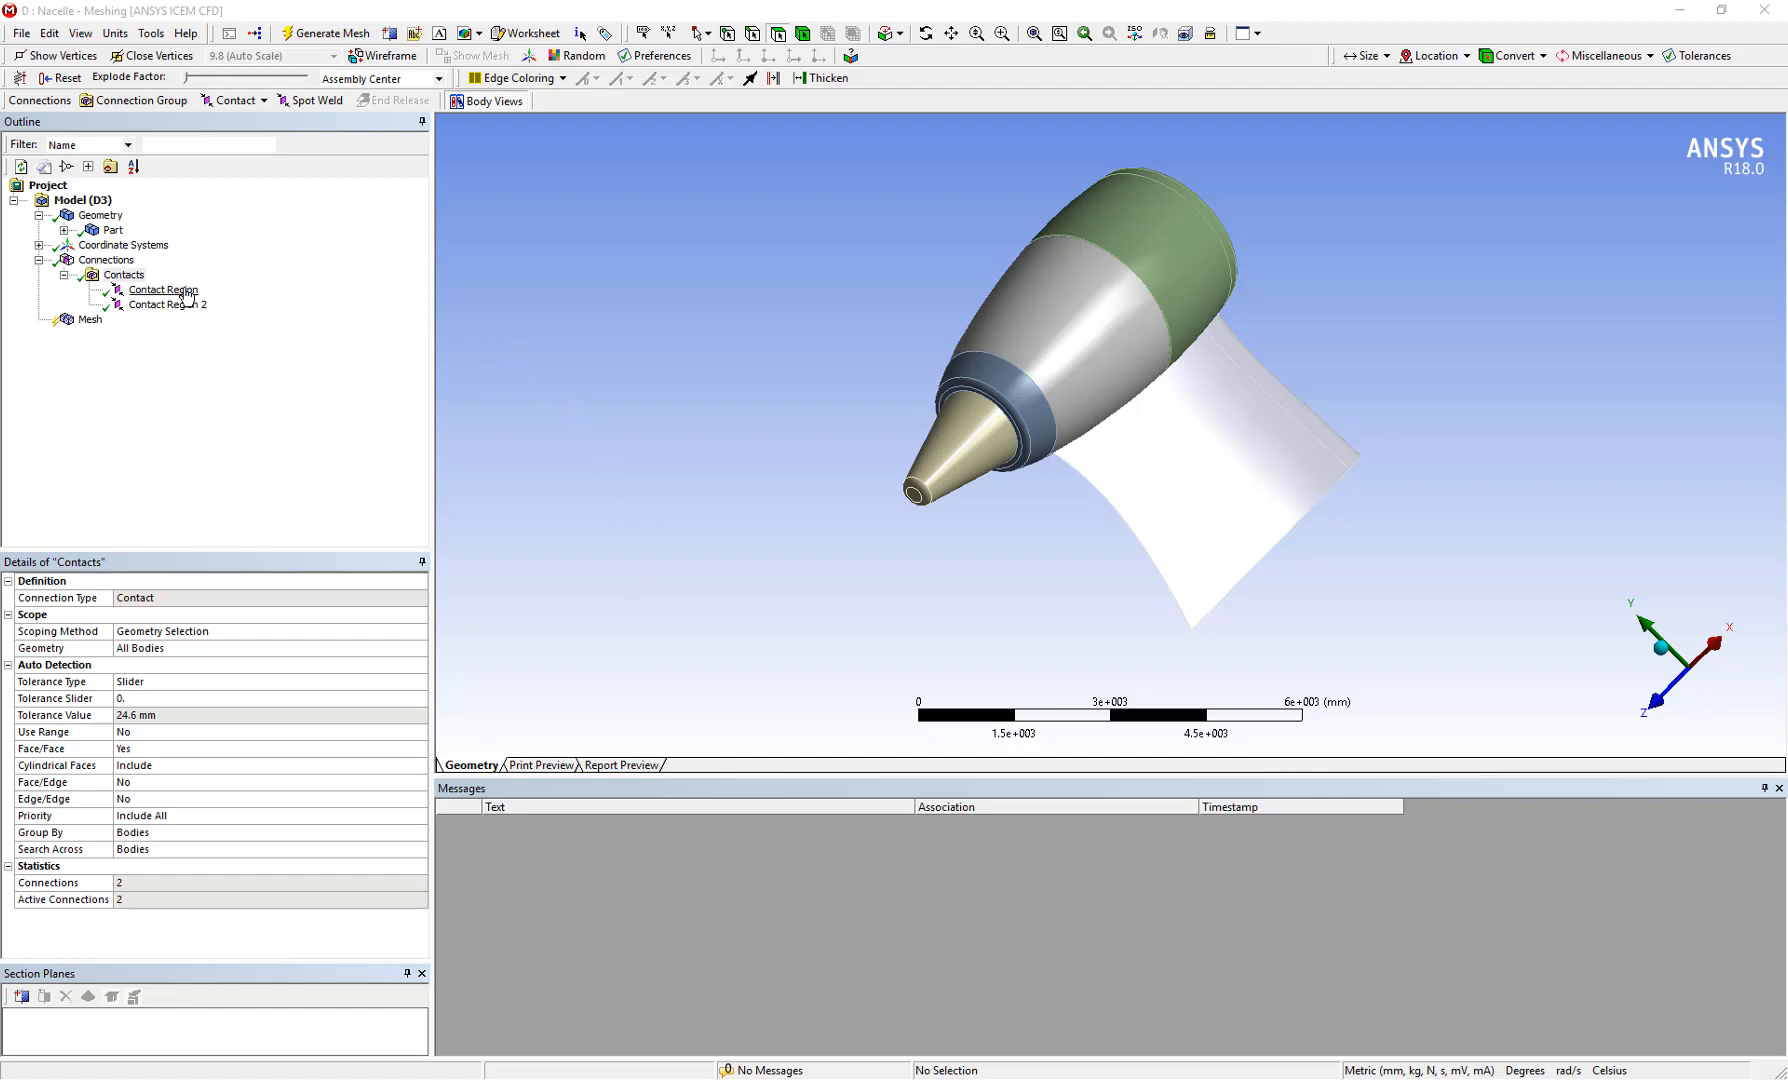
Step: Inspect the faces of both contact regions, then return to the overall contact detection settings
{"action": "left_click", "coordinate": [163, 289]}
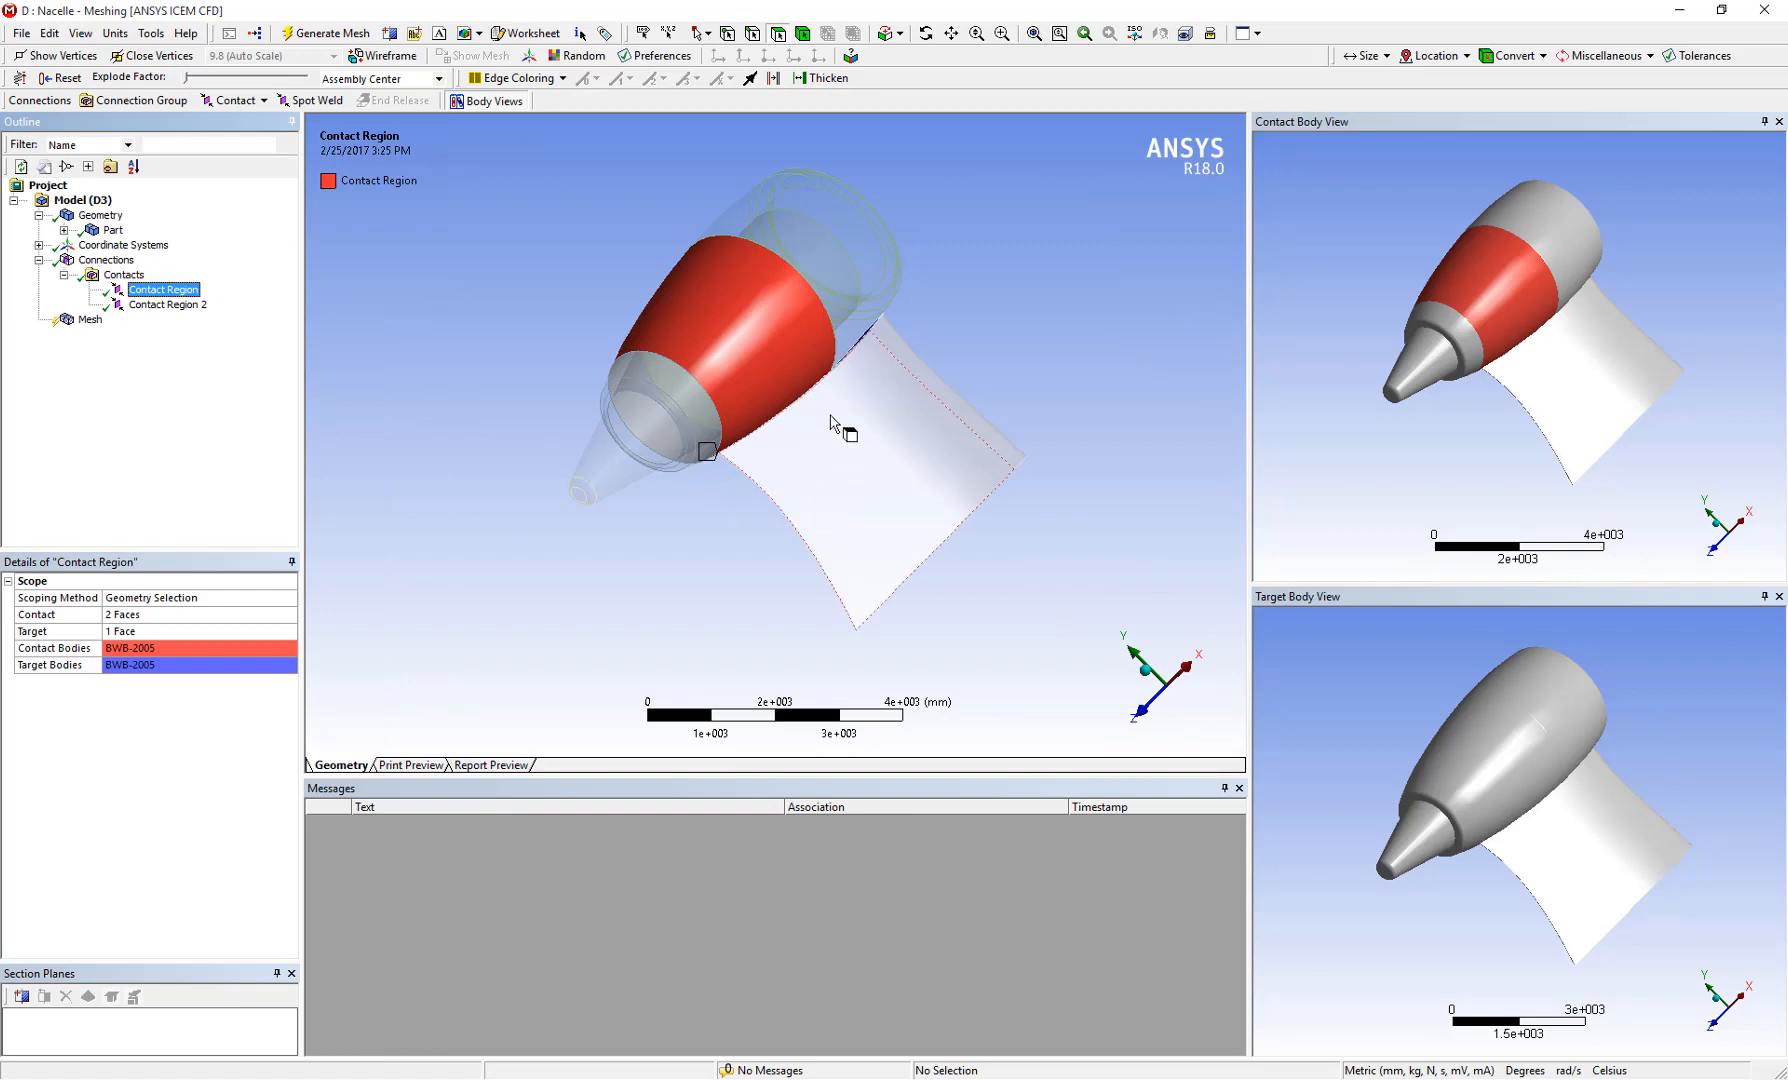
{"action": "left_click", "coordinate": [168, 305]}
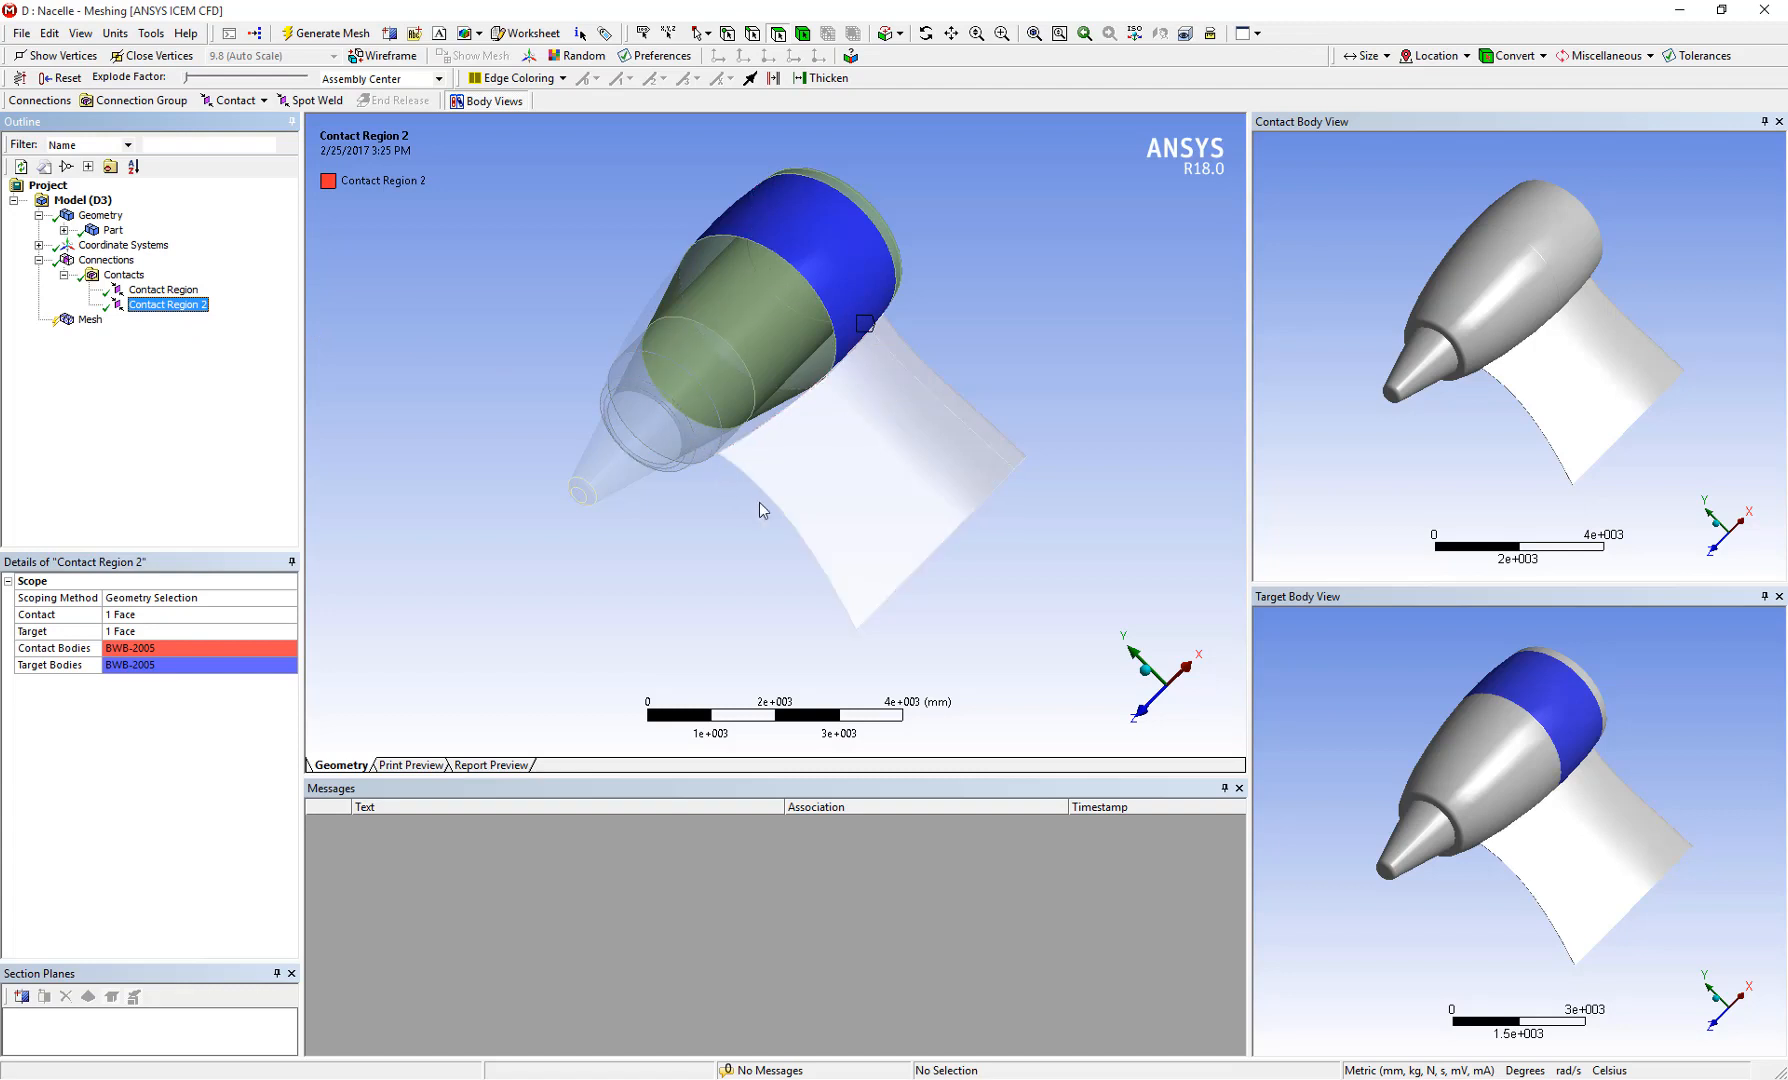
{"action": "mouse_move", "coordinate": [409, 487]}
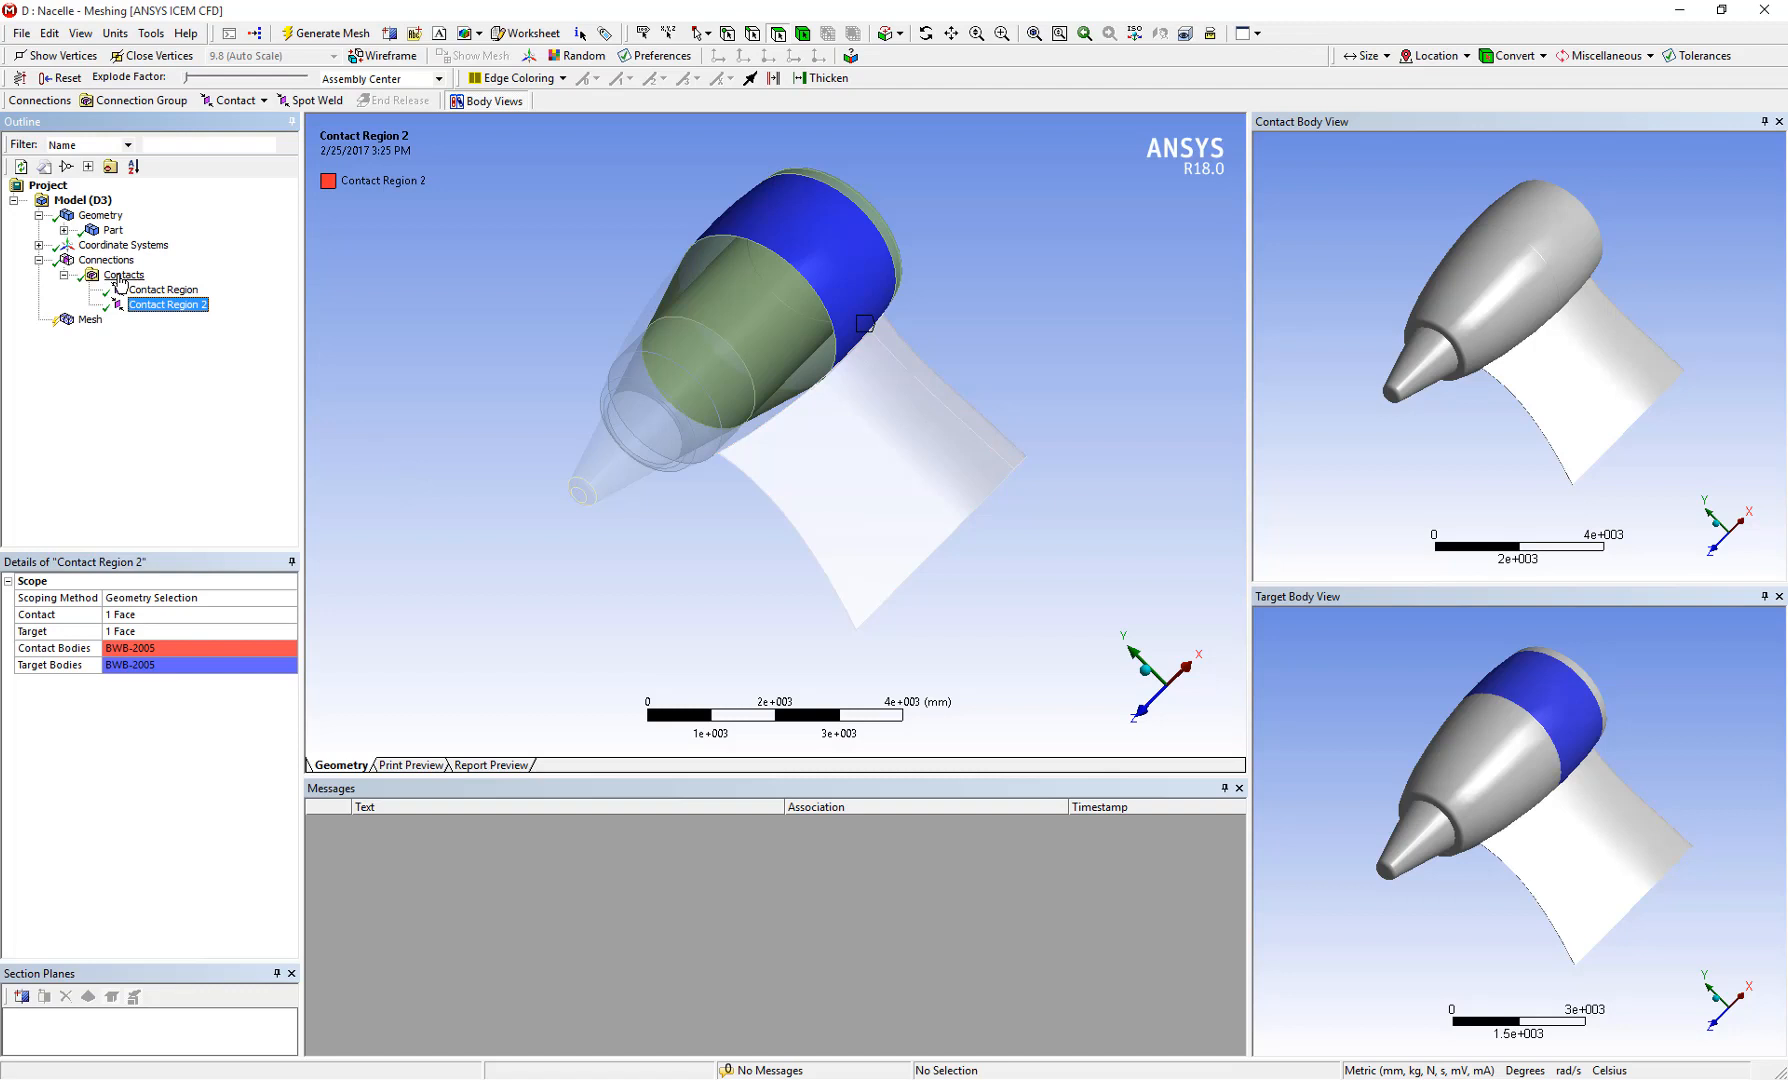
{"action": "left_click", "coordinate": [124, 274]}
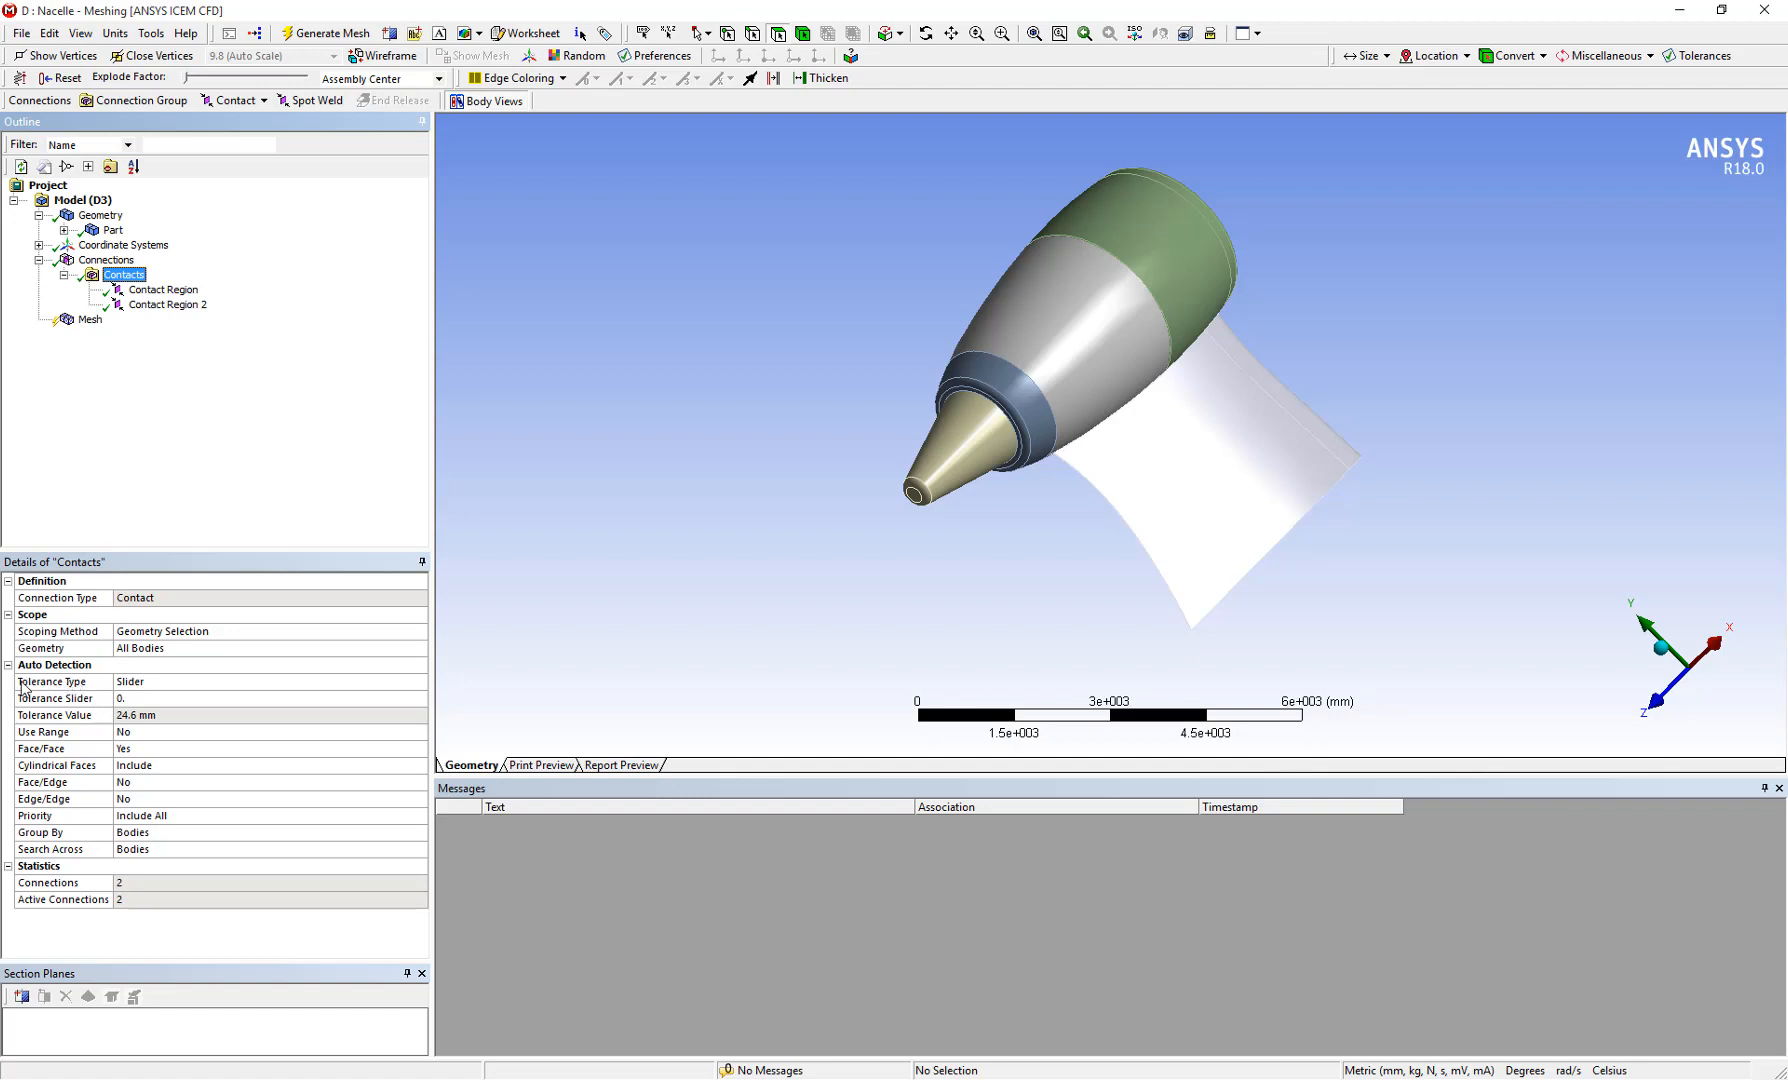
{"action": "mouse_move", "coordinate": [84, 709]}
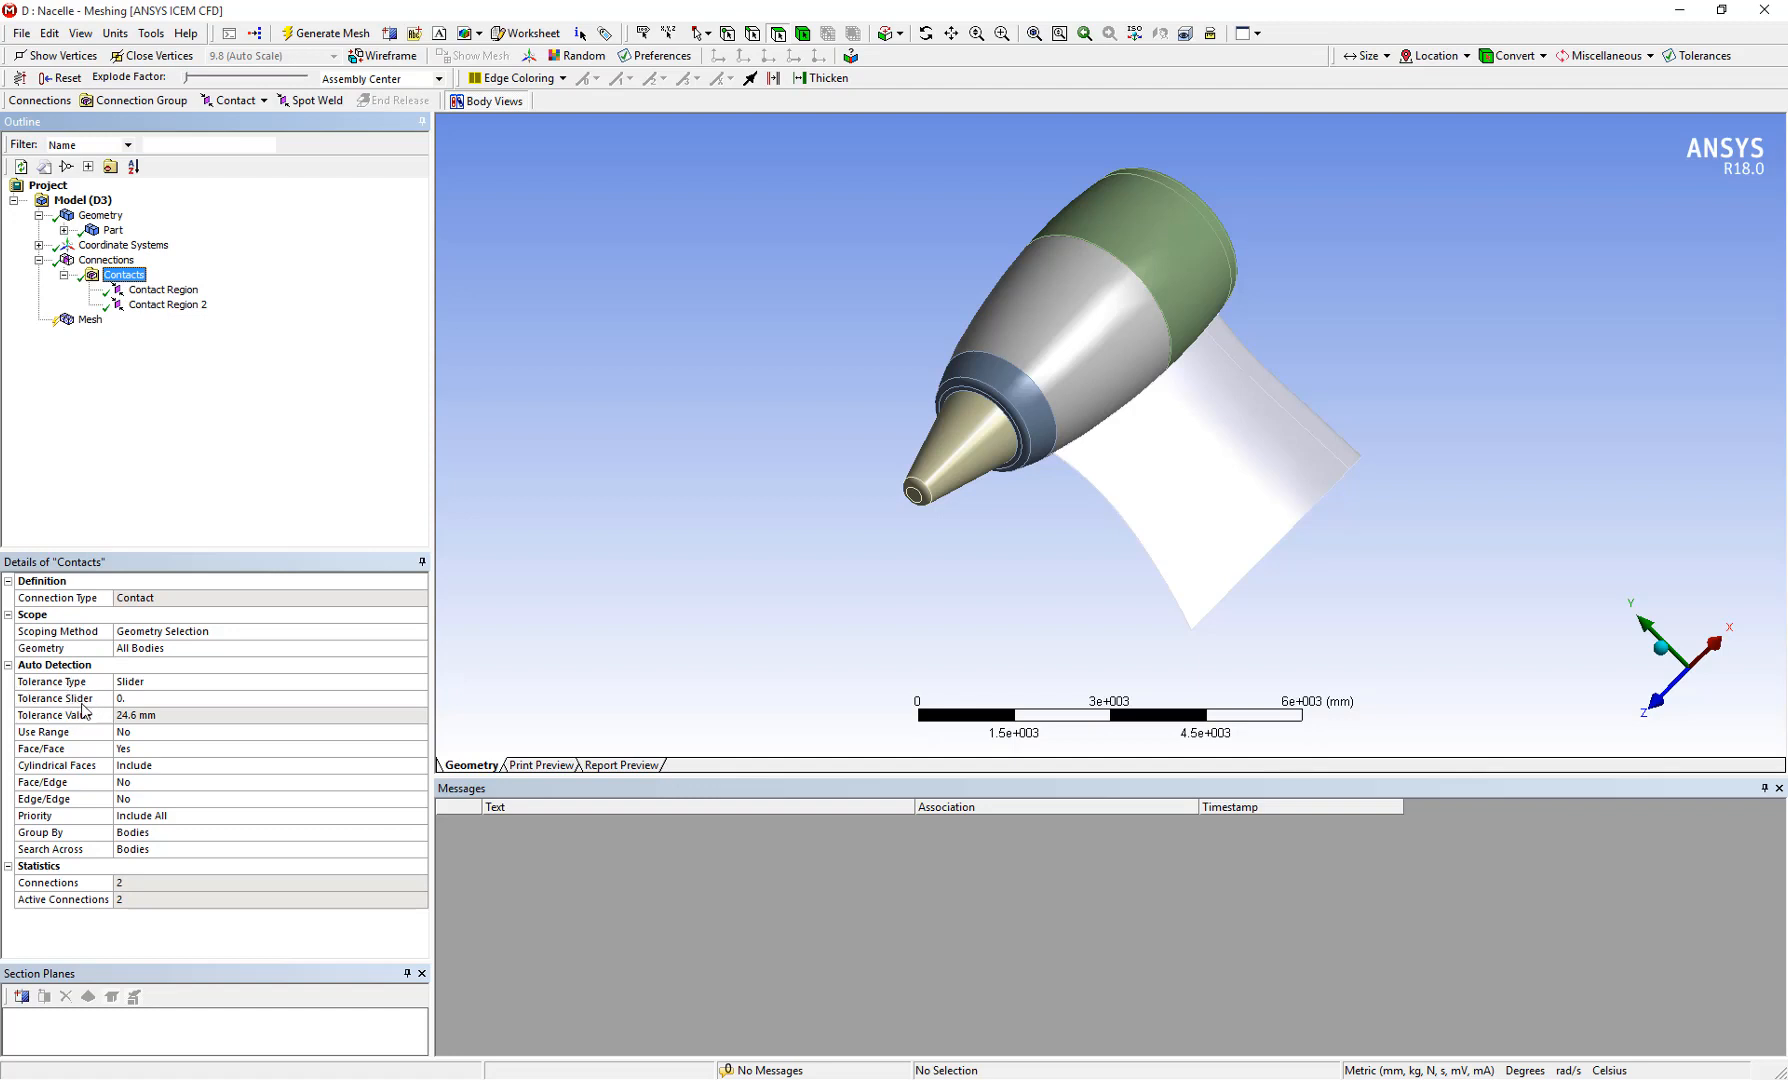
{"action": "mouse_move", "coordinate": [86, 724]}
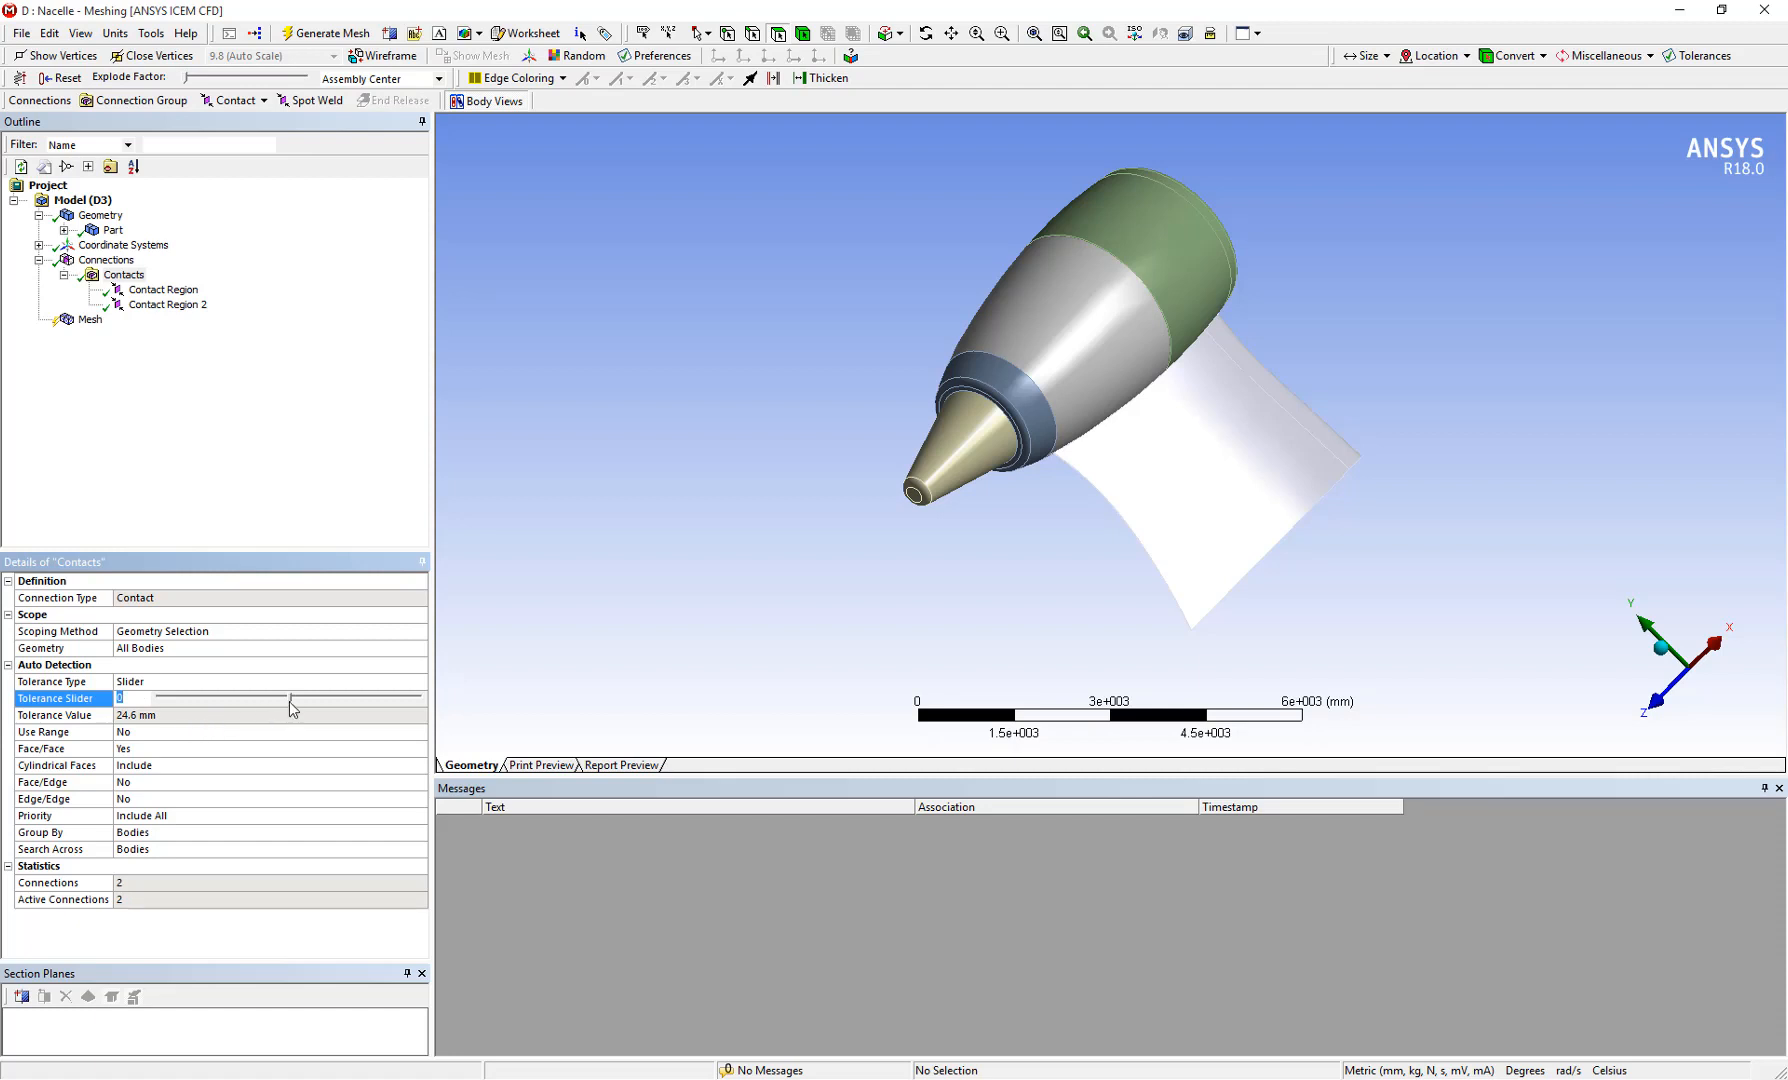
{"action": "mouse_move", "coordinate": [302, 712]}
{"action": "type", "text": "100."}
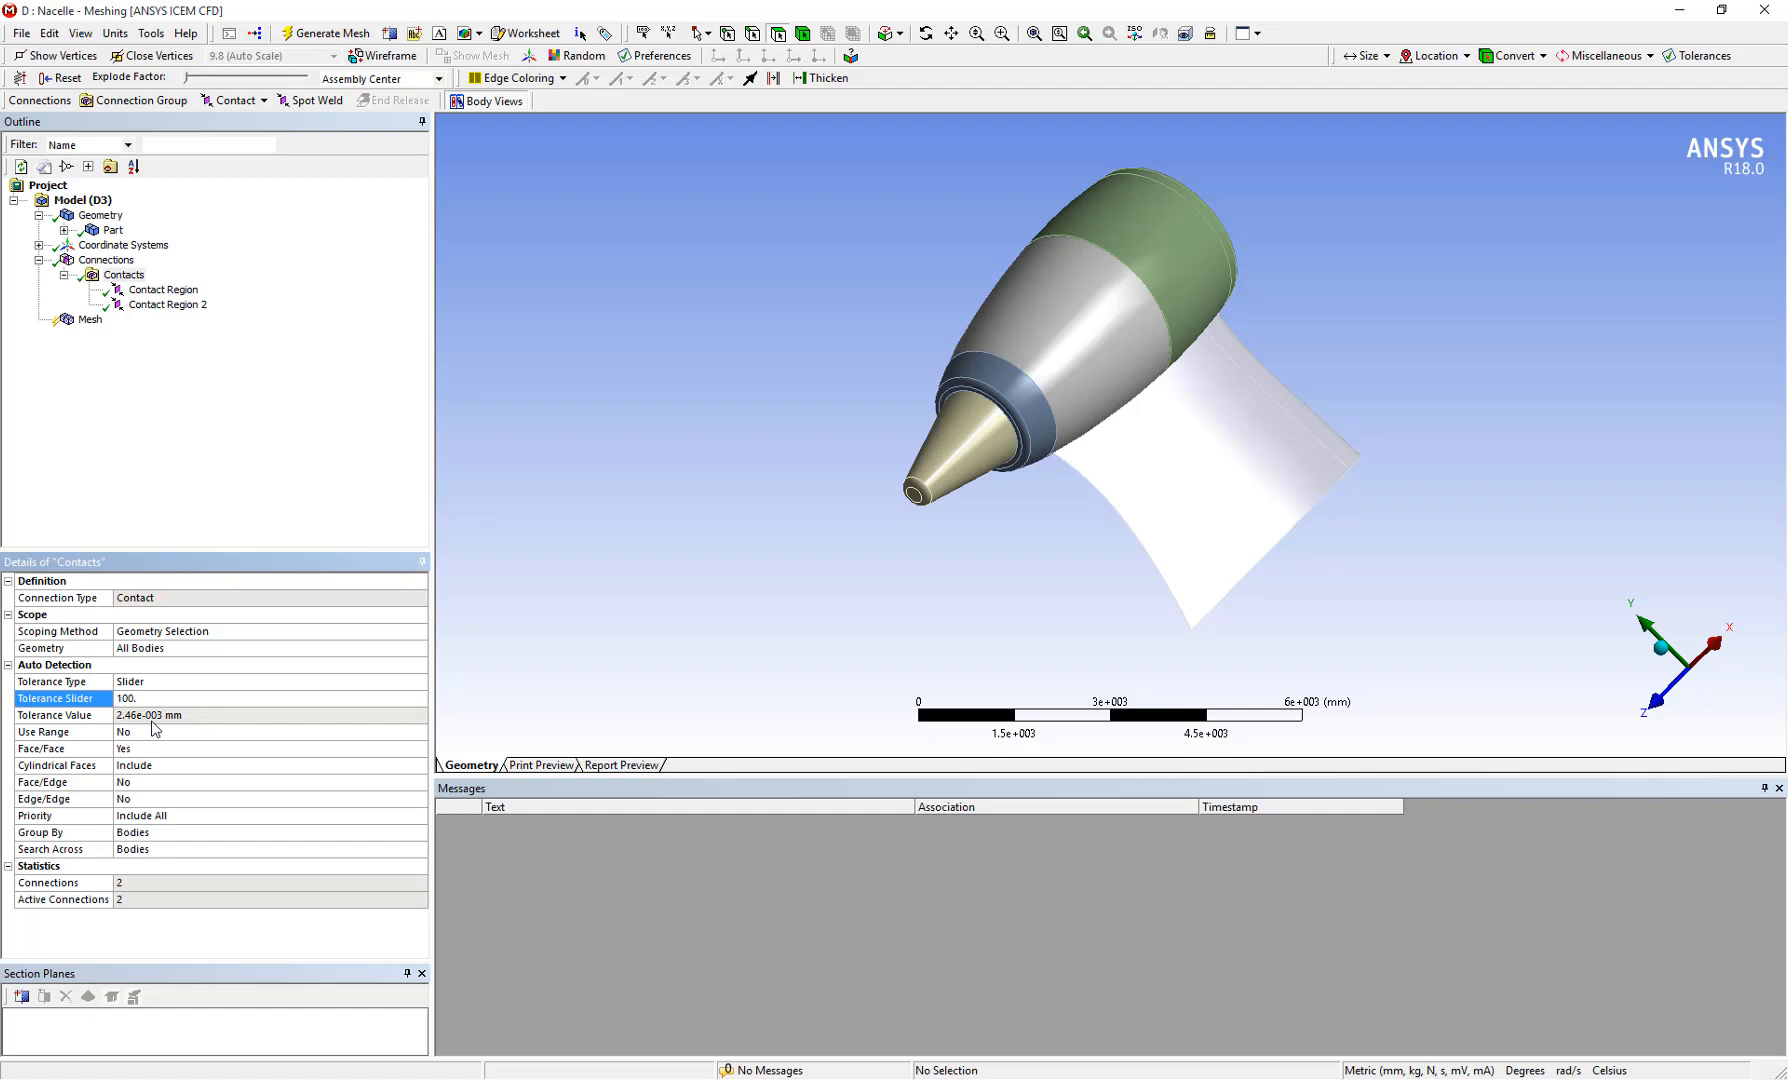
{"action": "mouse_move", "coordinate": [162, 729]}
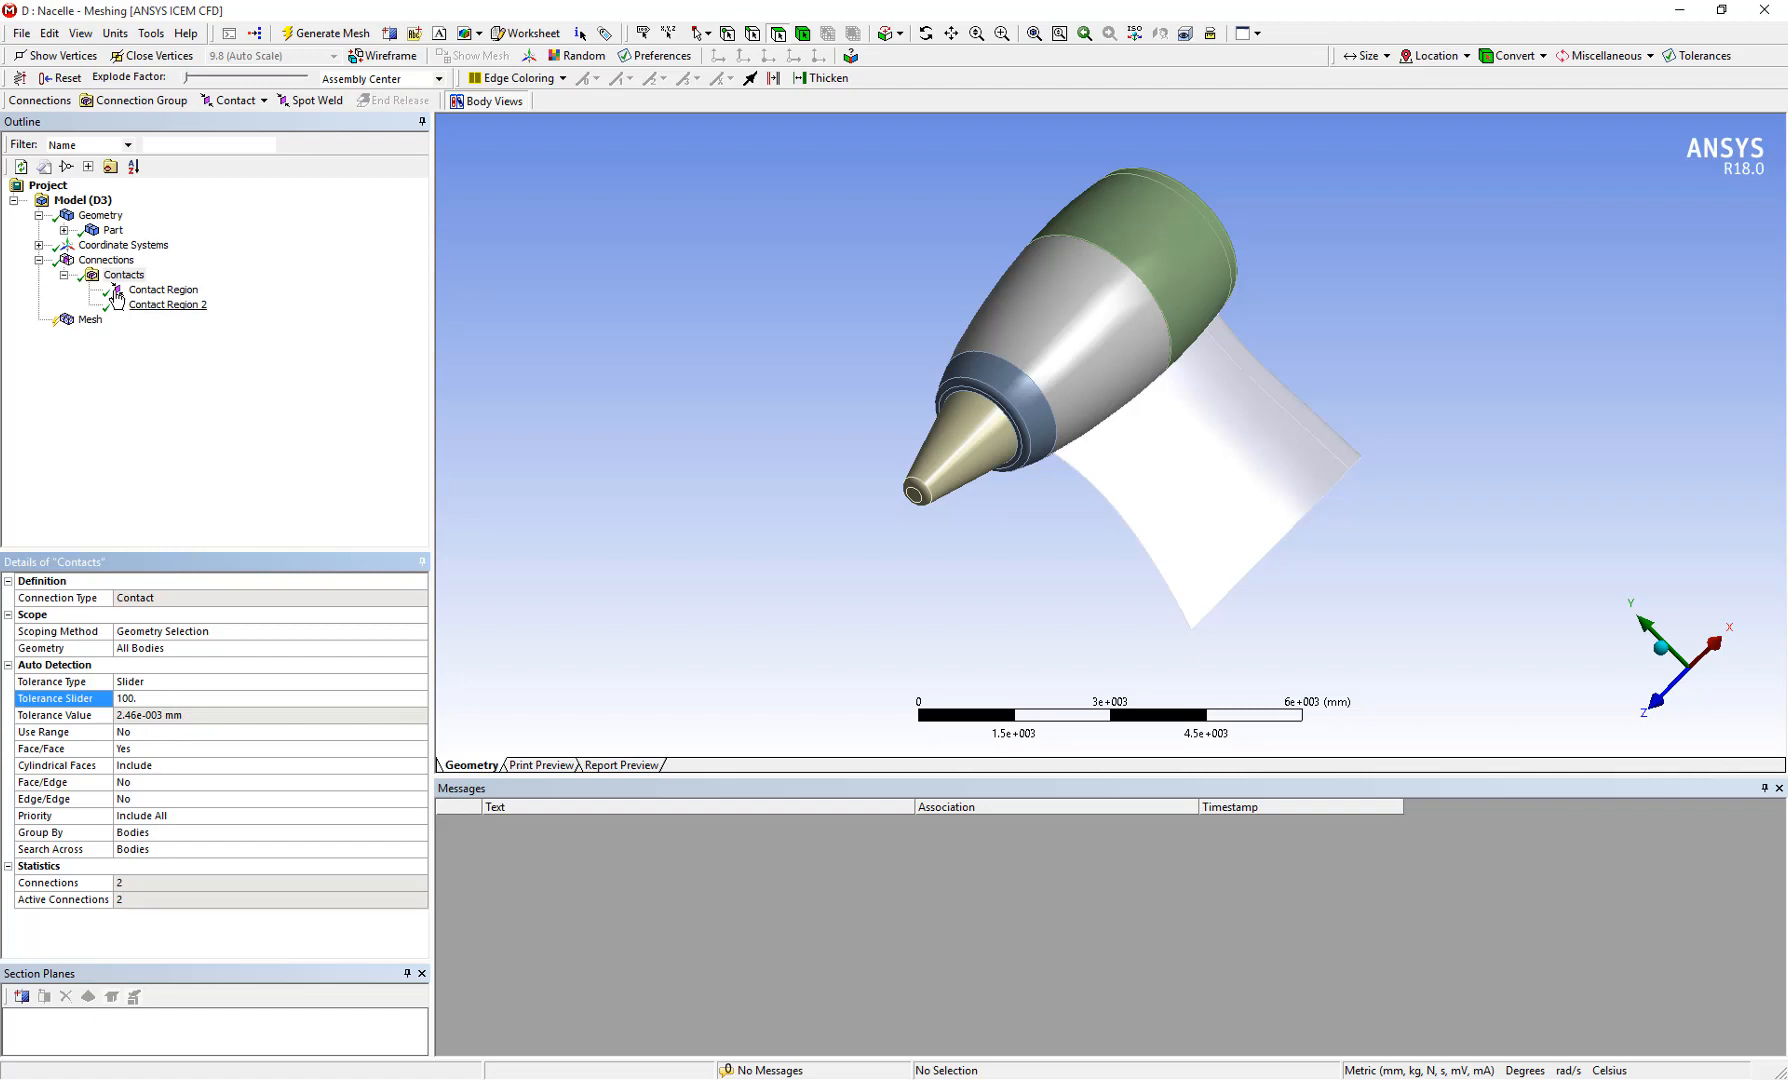
Step: Bring up the Contacts group actions, ready to create automatic connections with tolerance 100
{"action": "right_click", "coordinate": [124, 274]}
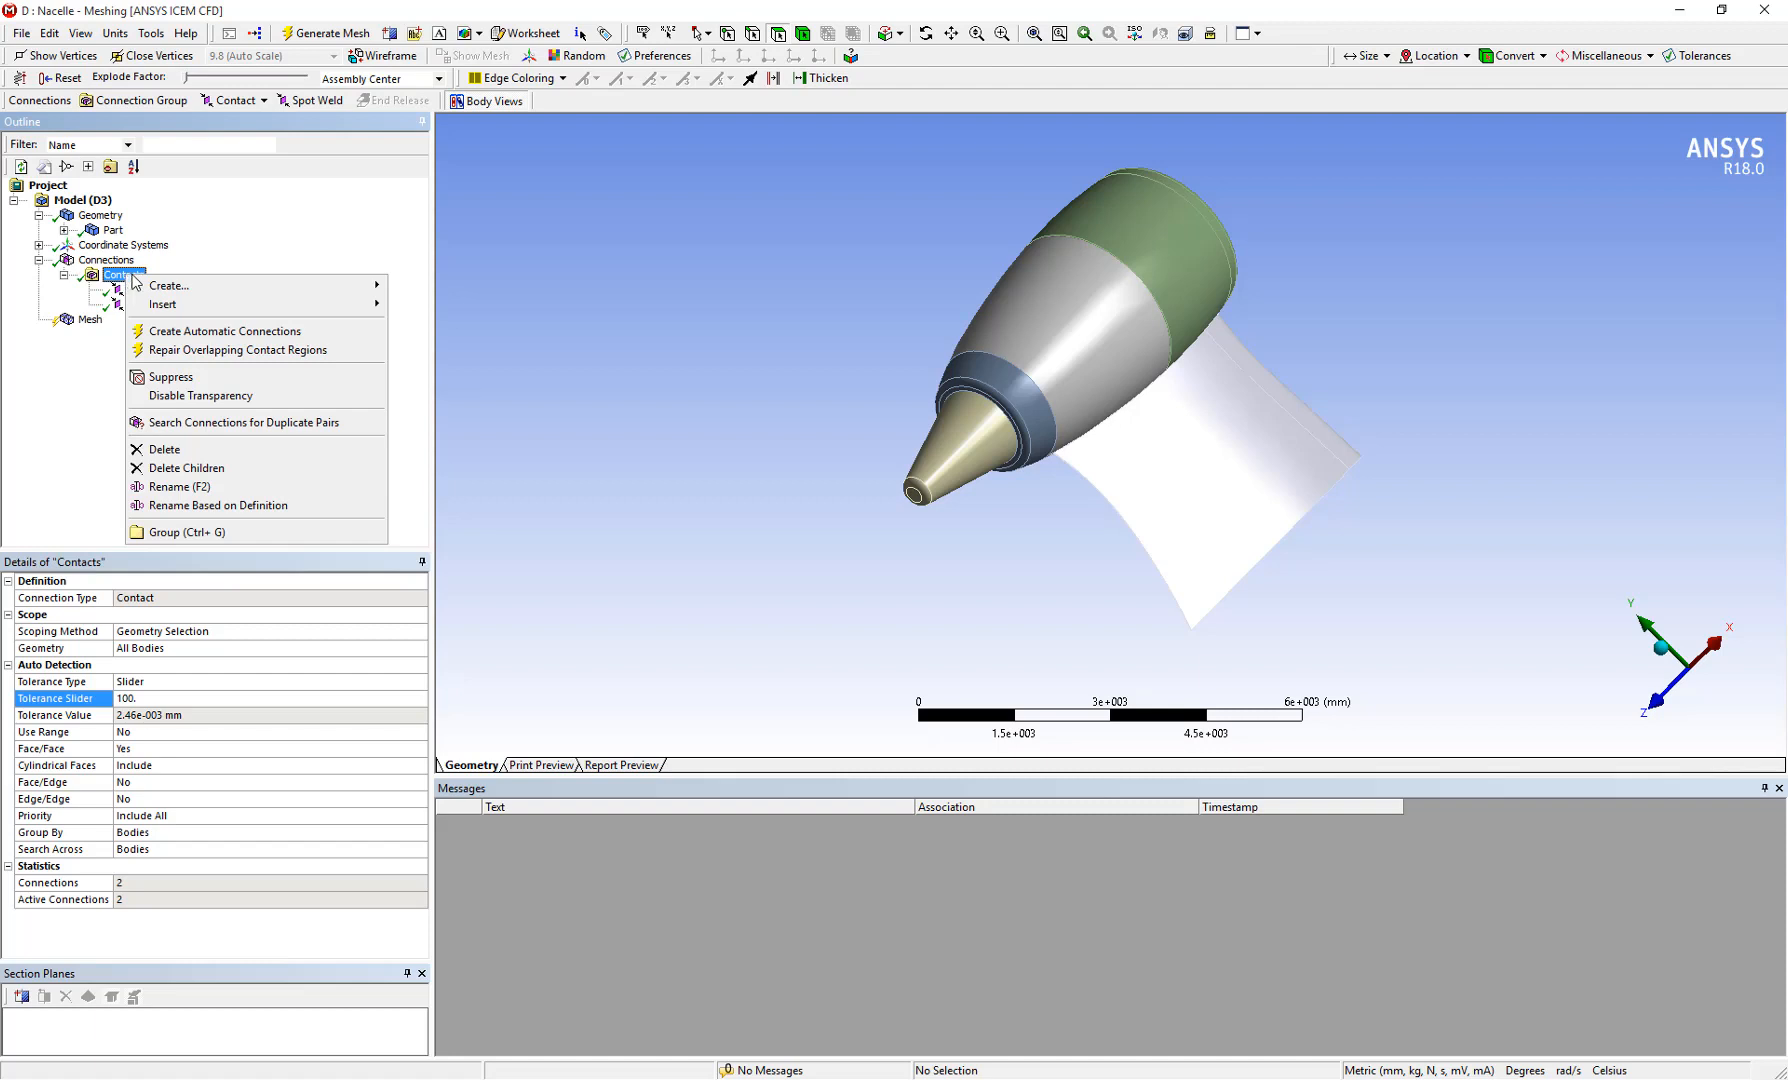
{"action": "mouse_move", "coordinate": [224, 331]}
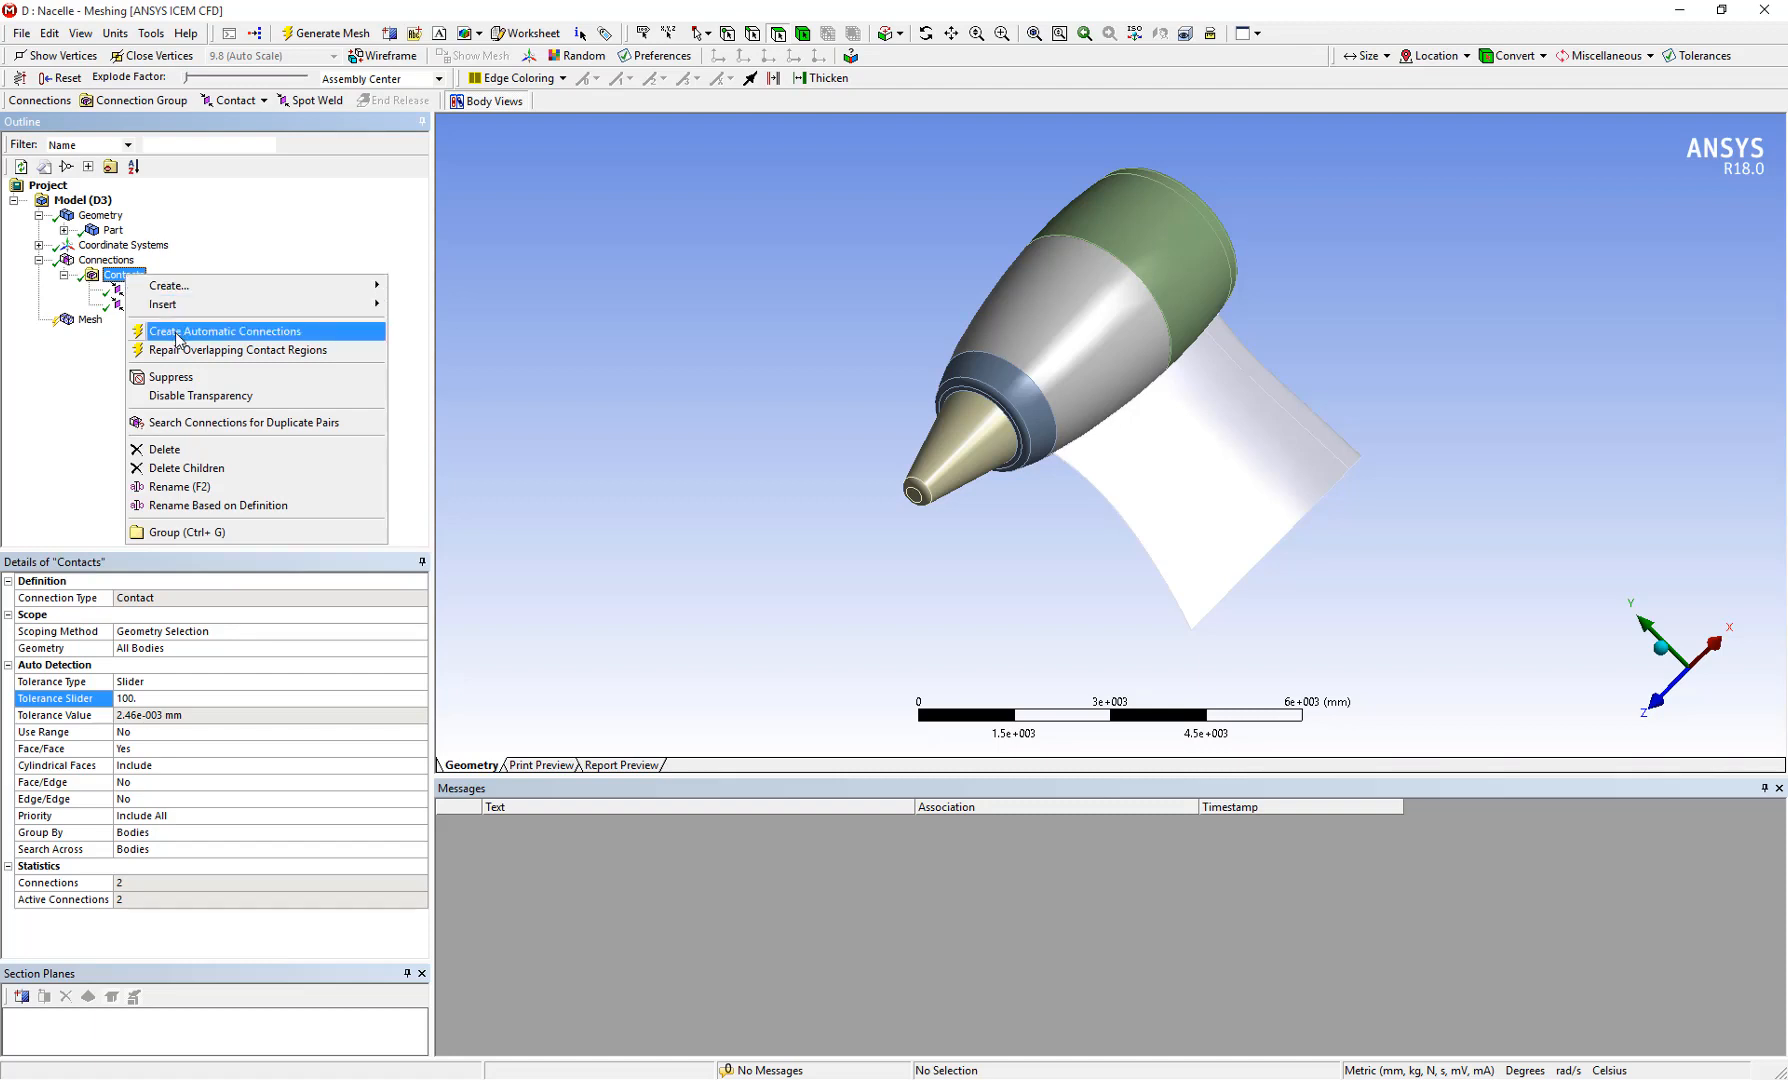